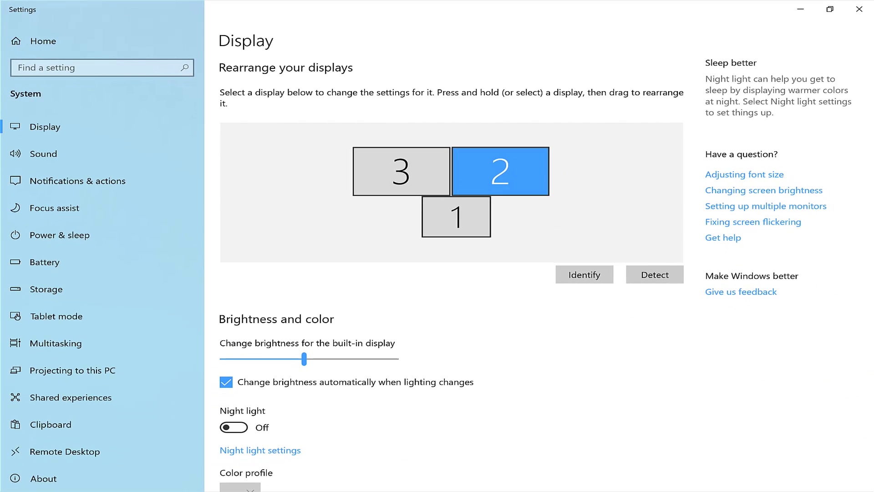
Identify the displays so each monitor shows its number on screen
{"action": "scroll", "scroll_direction": "down", "scroll_amount": 3}
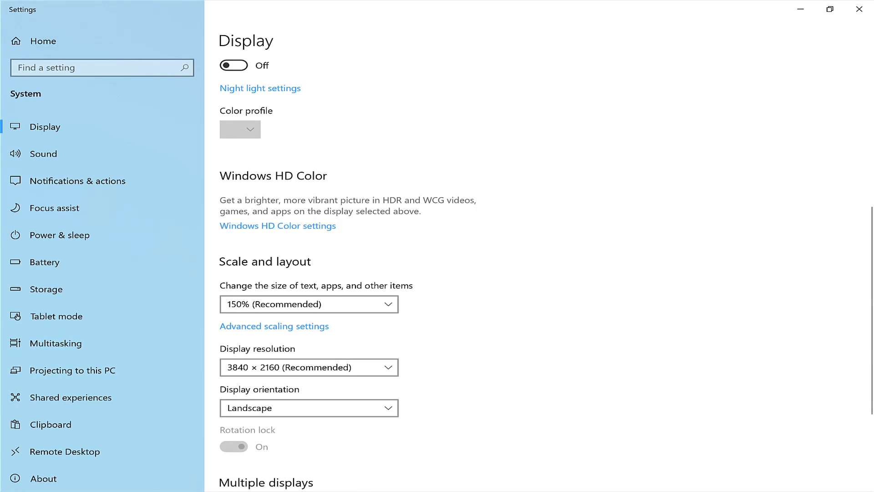
{"action": "scroll", "scroll_direction": "down", "scroll_amount": 3}
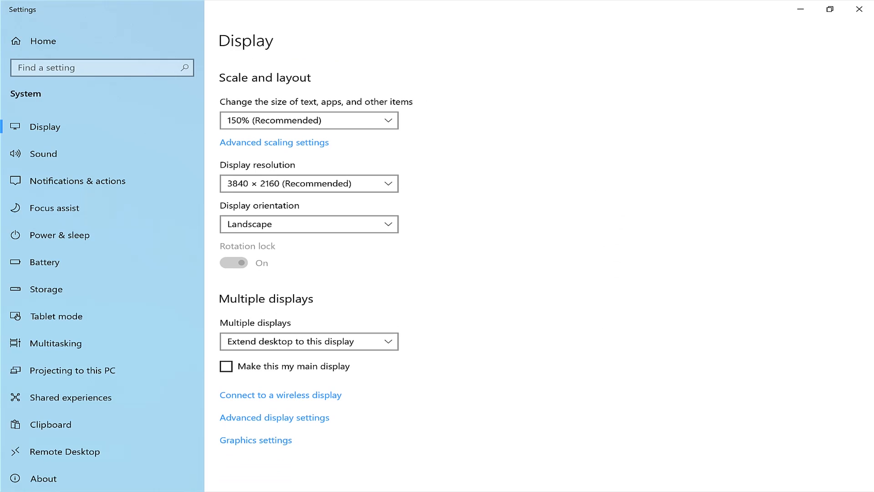
{"action": "mouse_move", "coordinate": [363, 341]}
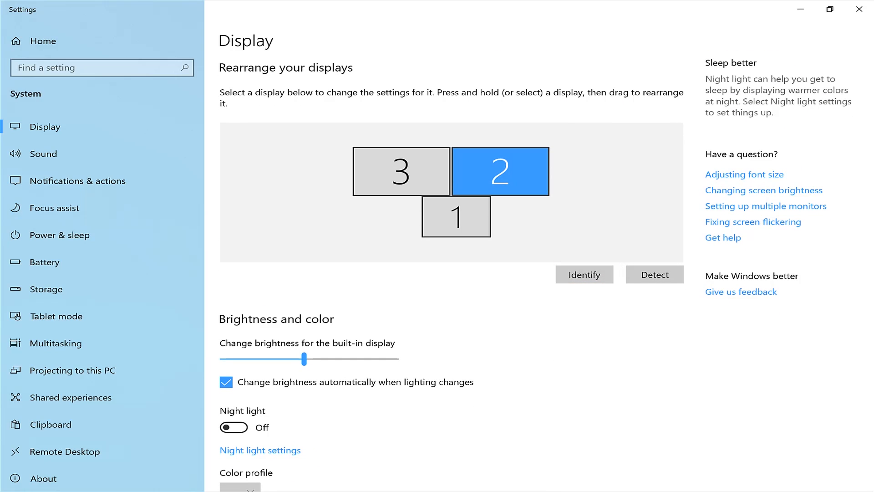
{"action": "left_click", "coordinate": [584, 275]}
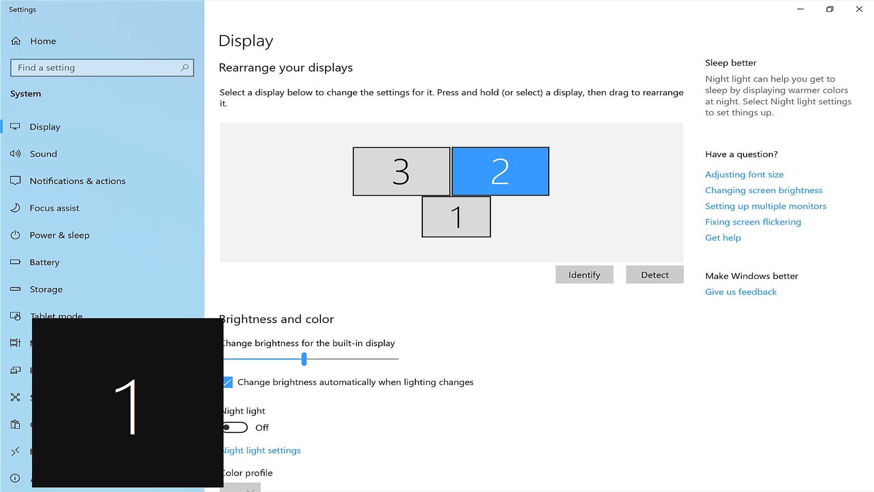